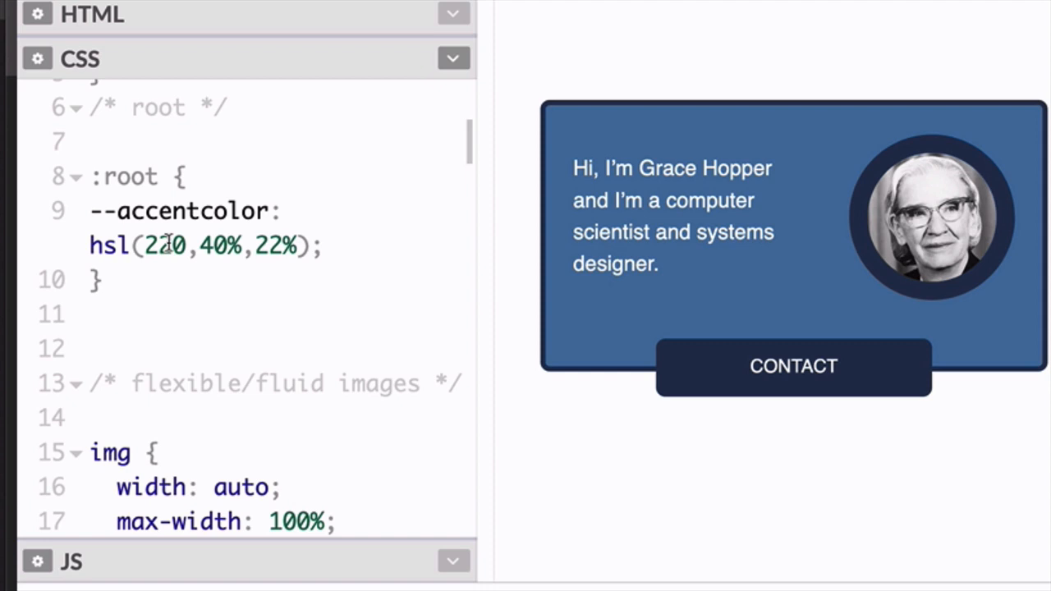
Step: Edit the --accentcolor hsl() hue from 220 to 190 so the card accents turn teal
type("19")
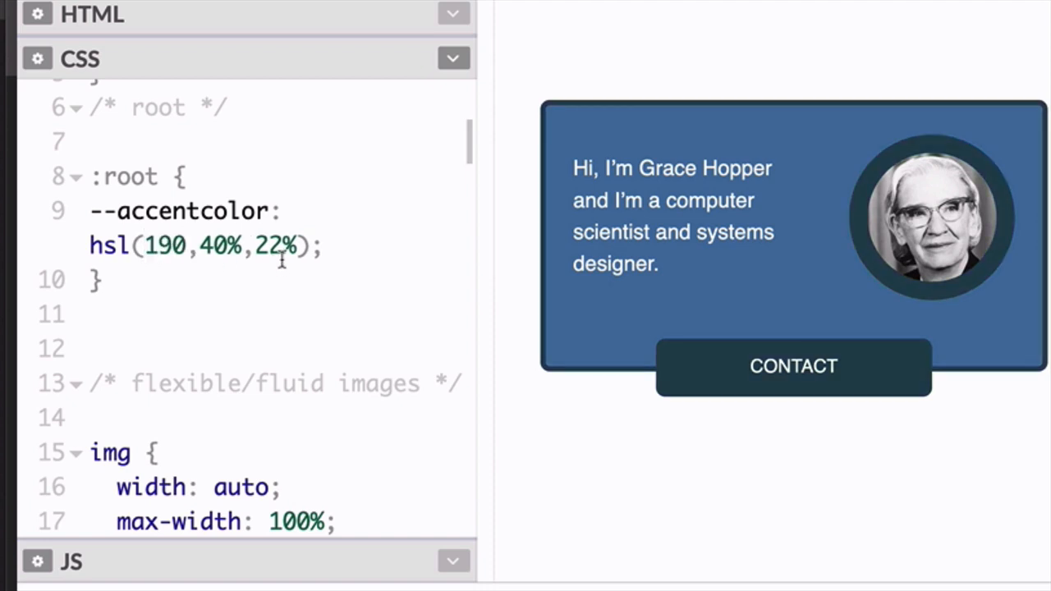
type("55")
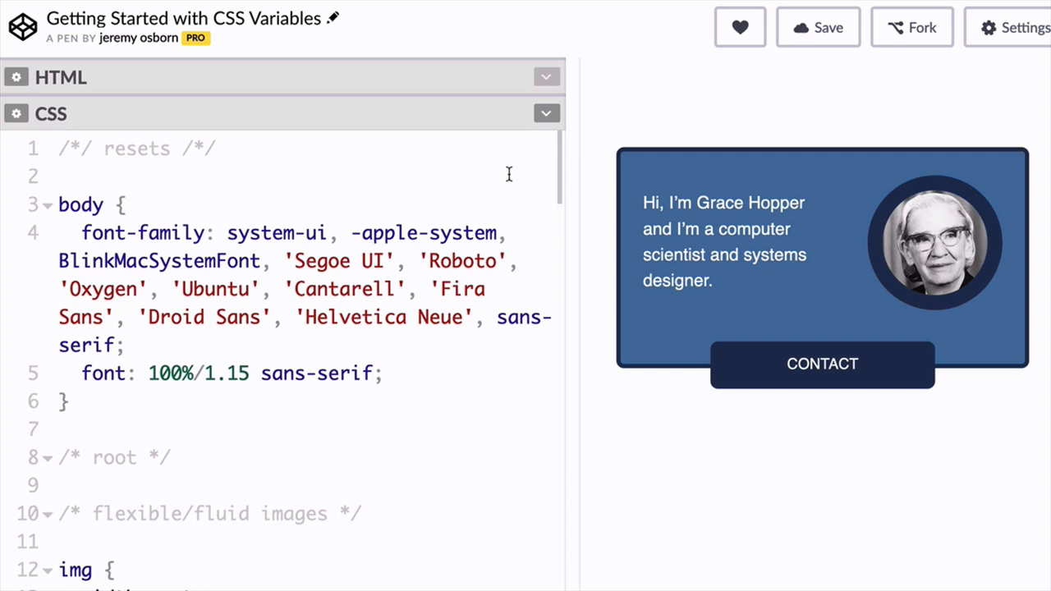
scroll("down", 3)
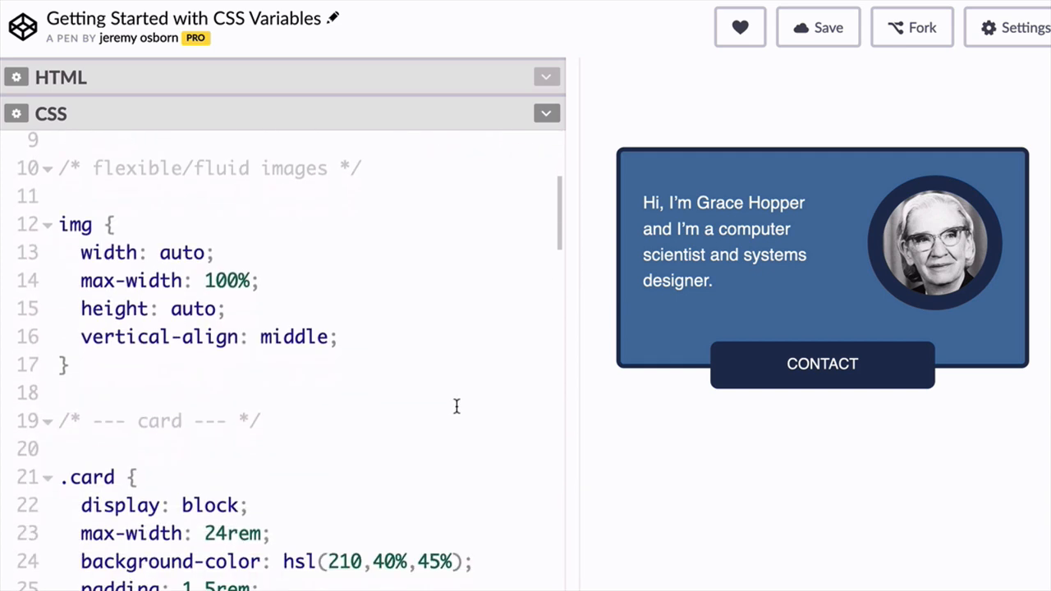
scroll("down", 3)
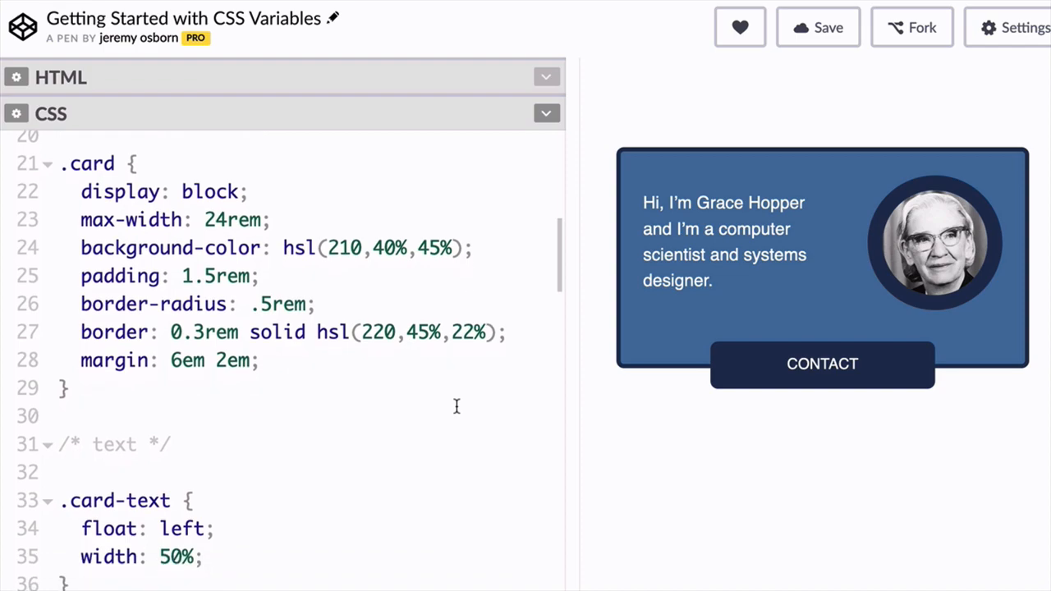
scroll("down", 3)
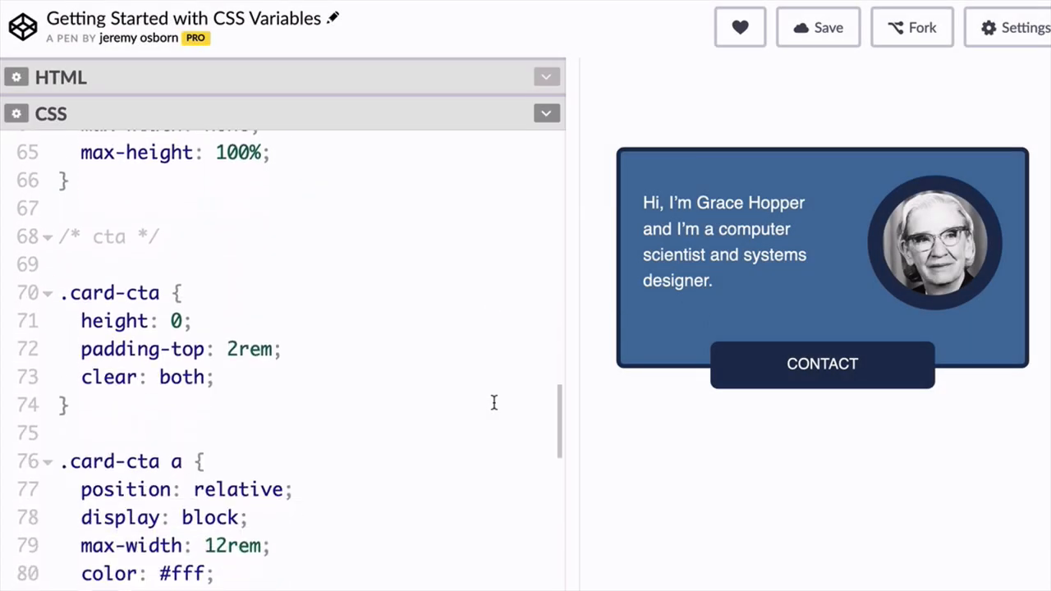
scroll("down", 3)
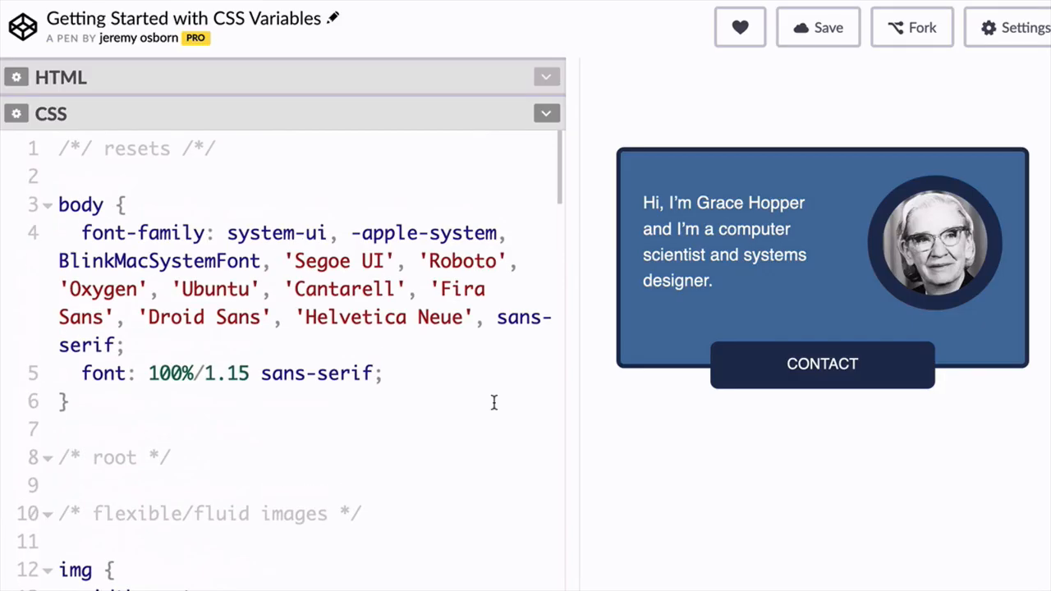
Step: Write a :root rule declaring --accentcolor: hsl(220,45%,22%); under the root comment
scroll("down", 3)
type(":")
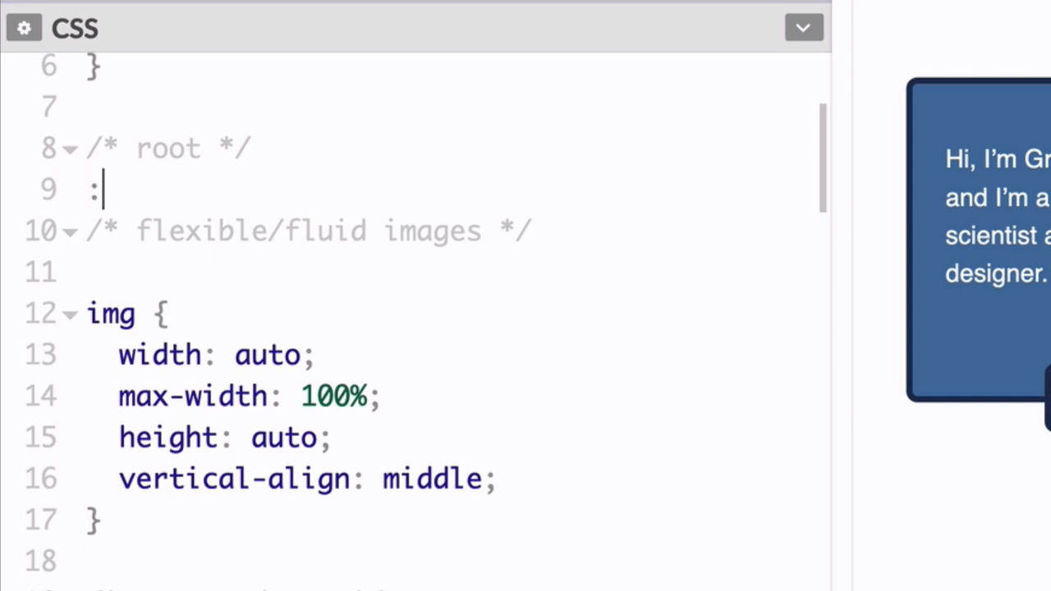
type("root{")
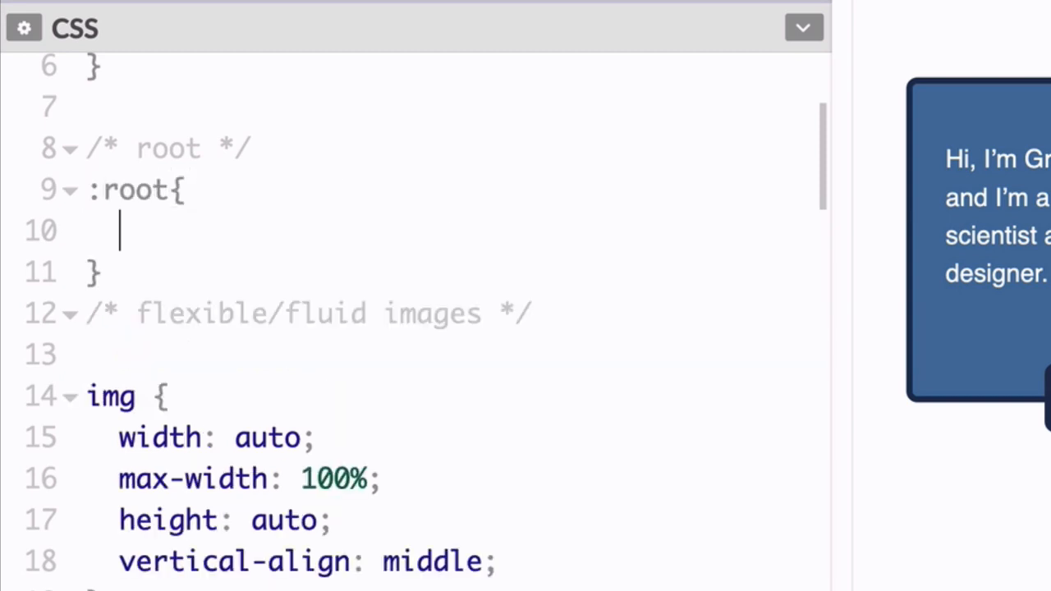
type("--accentcolor: hsl(22")
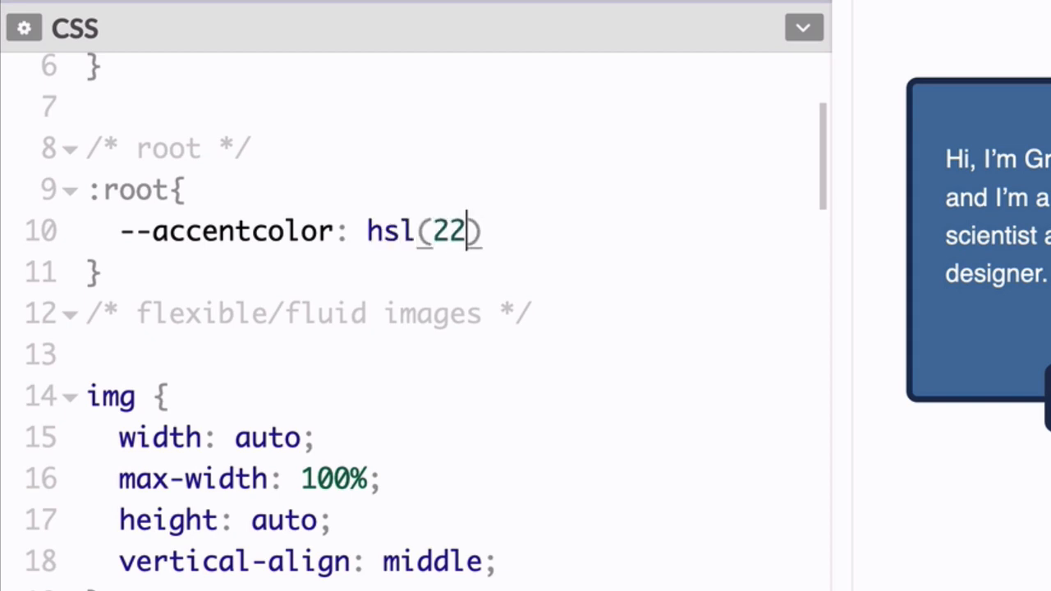
type("0,45%,22)")
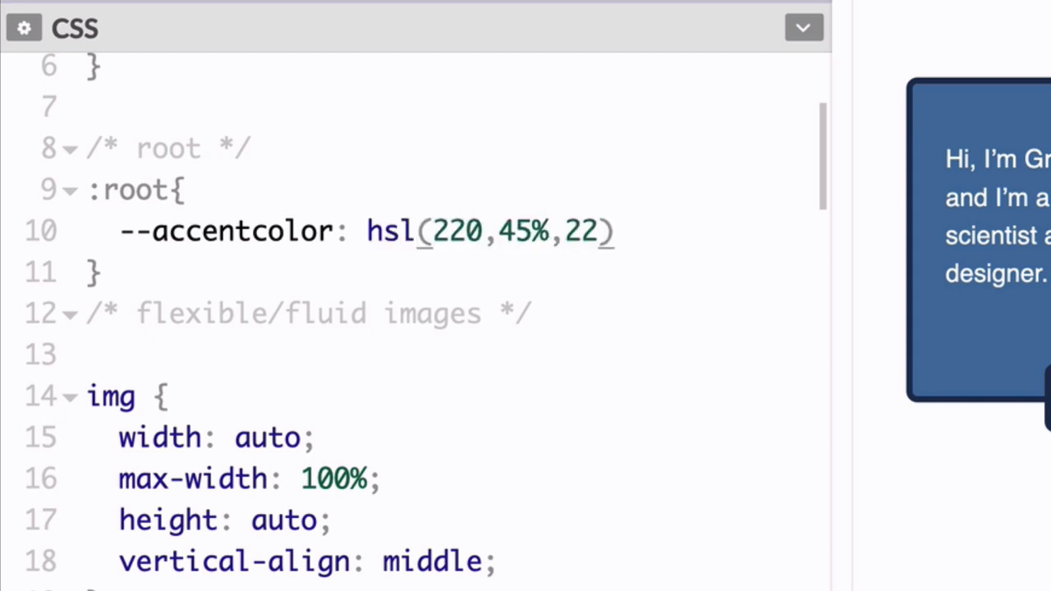
type("%);")
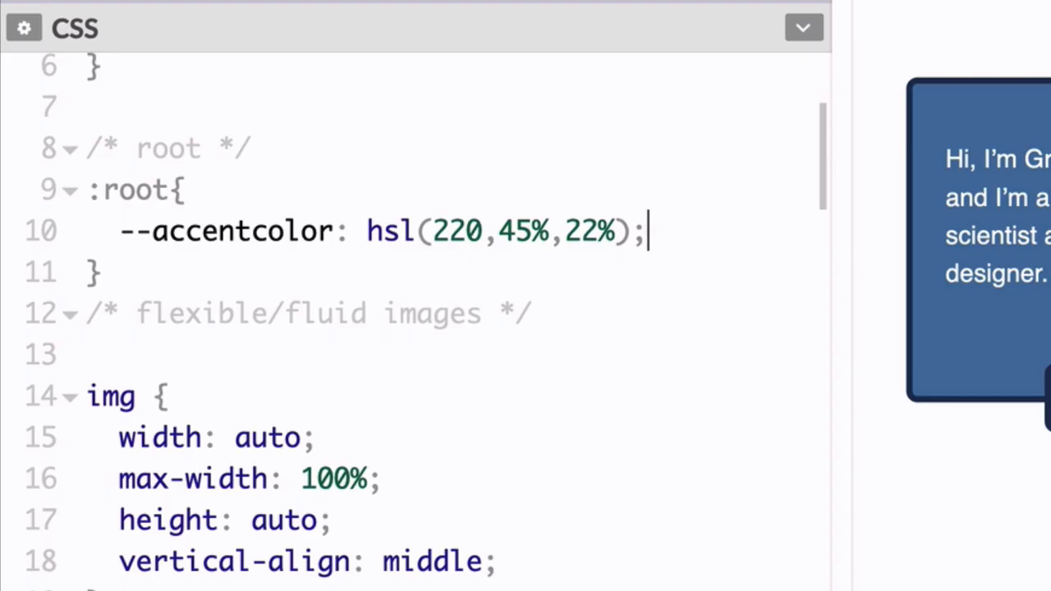
double_click(123, 189)
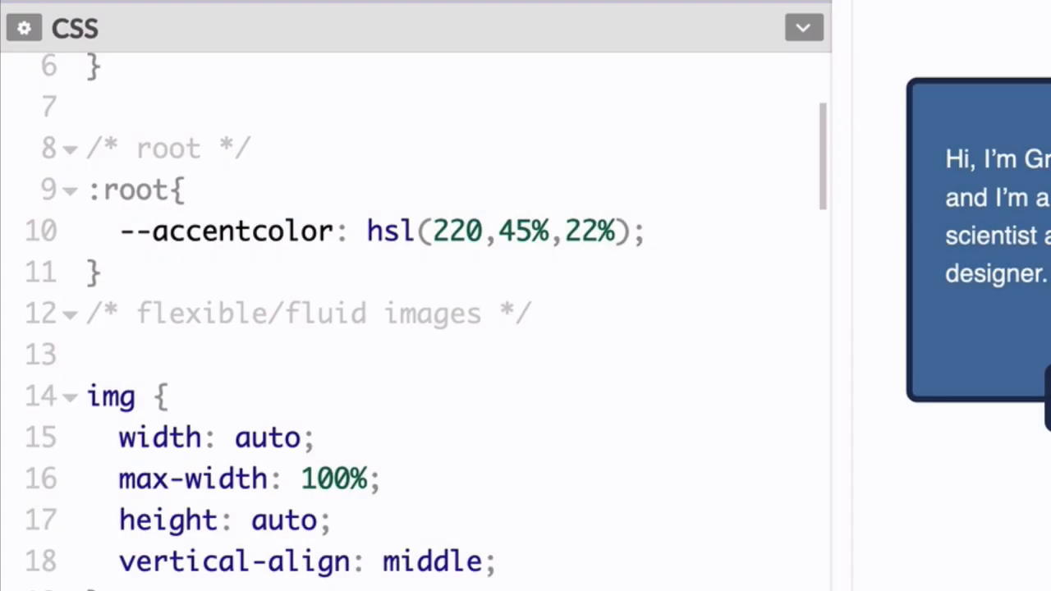
double_click(128, 189)
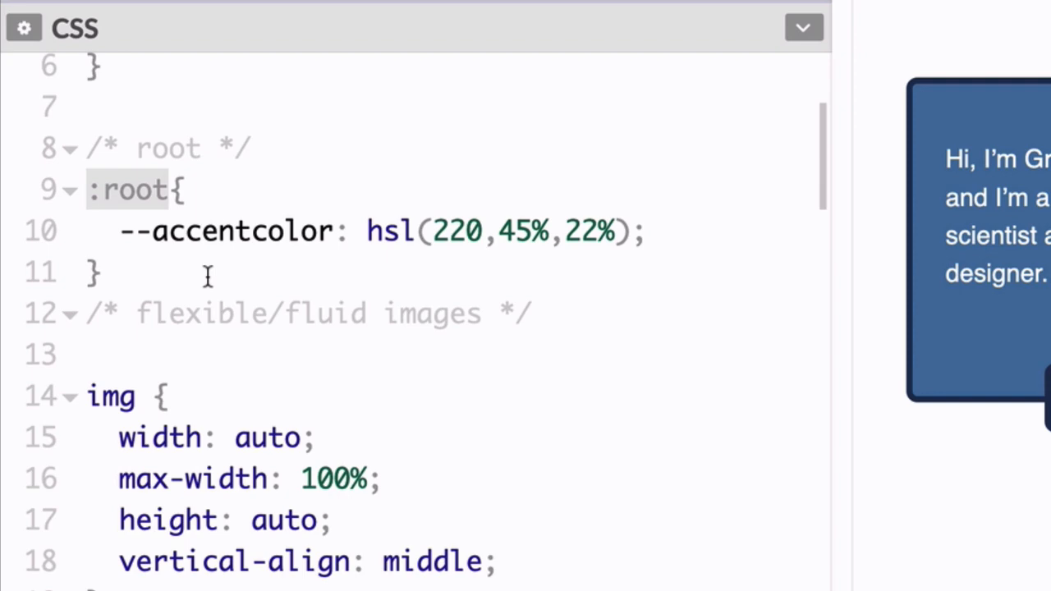
double_click(233, 230)
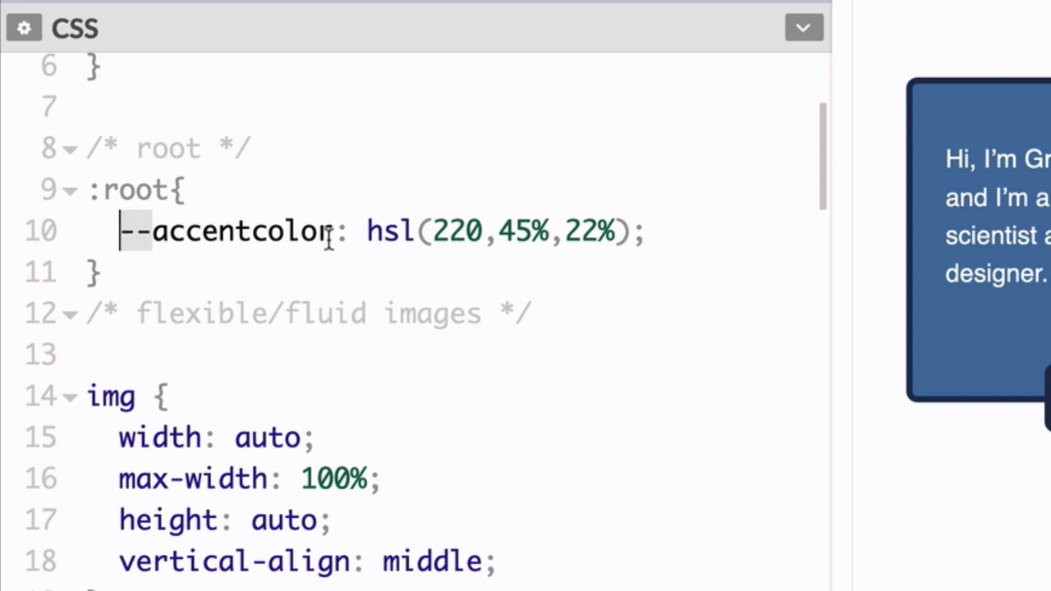
double_click(238, 229)
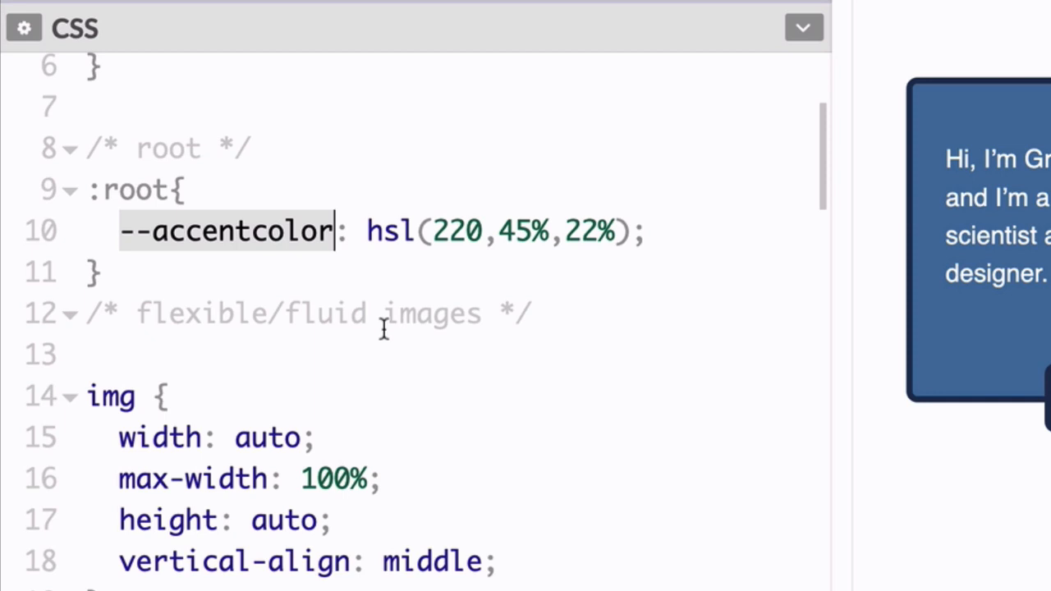
Step: Replace the .card border's hsl(220,45%,22%) with var(--accentcolor)
scroll("down", 3)
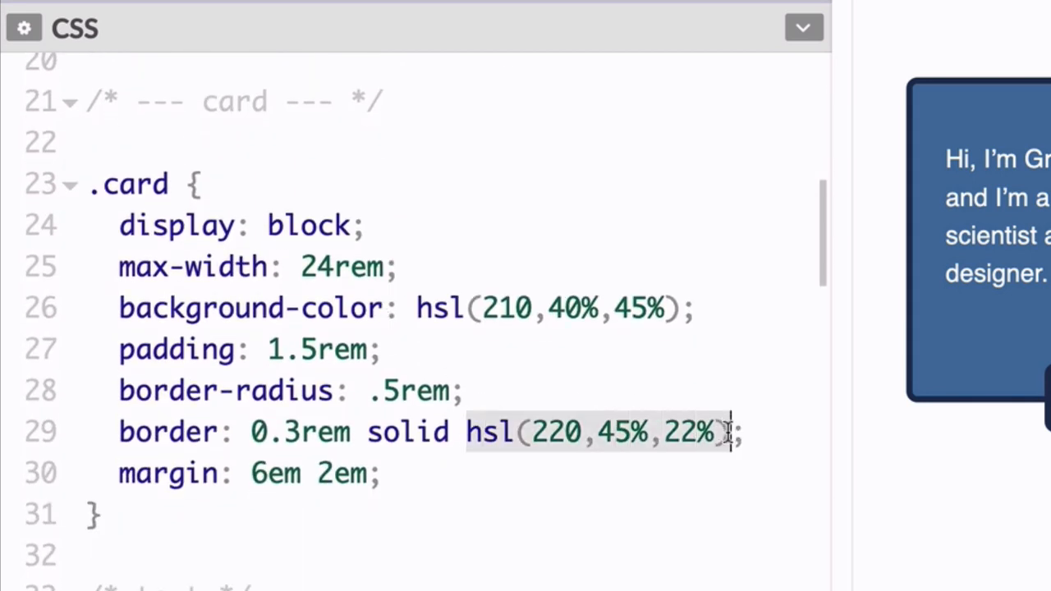
type("va")
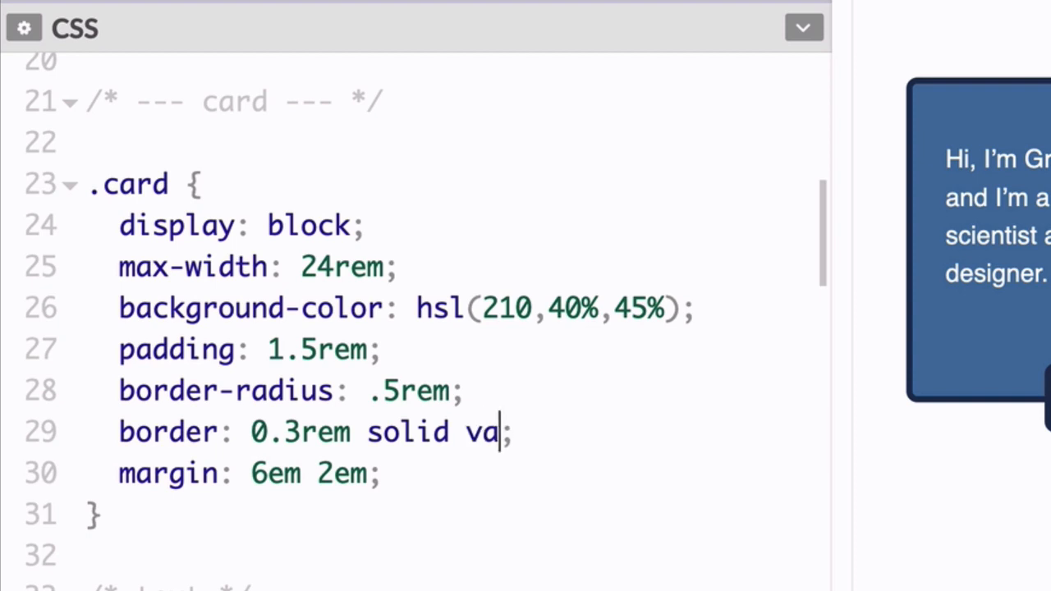
type("r(--accentcolor")
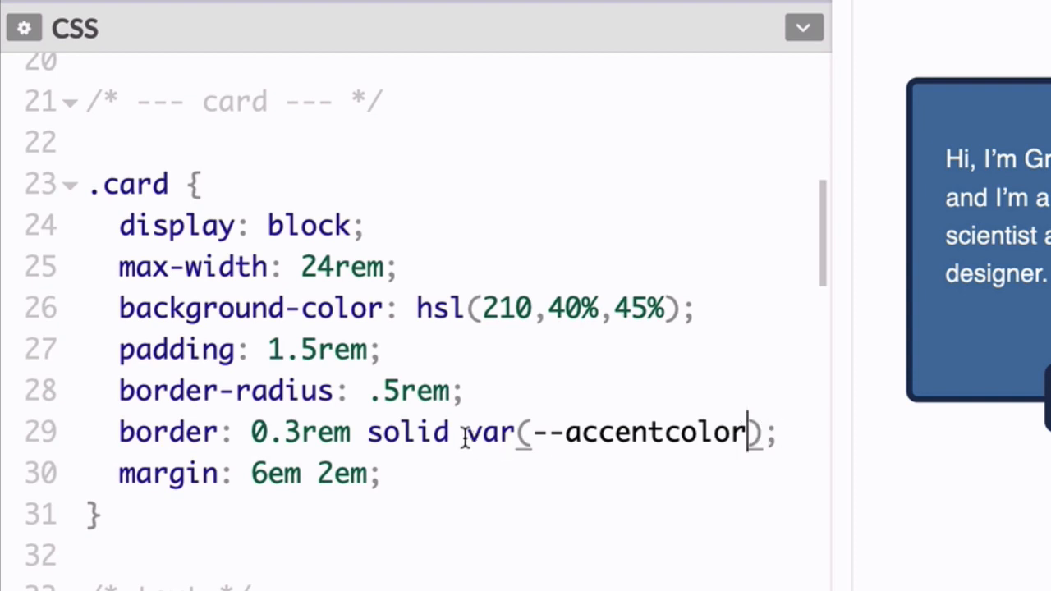
left_click_drag(466, 433, 747, 433)
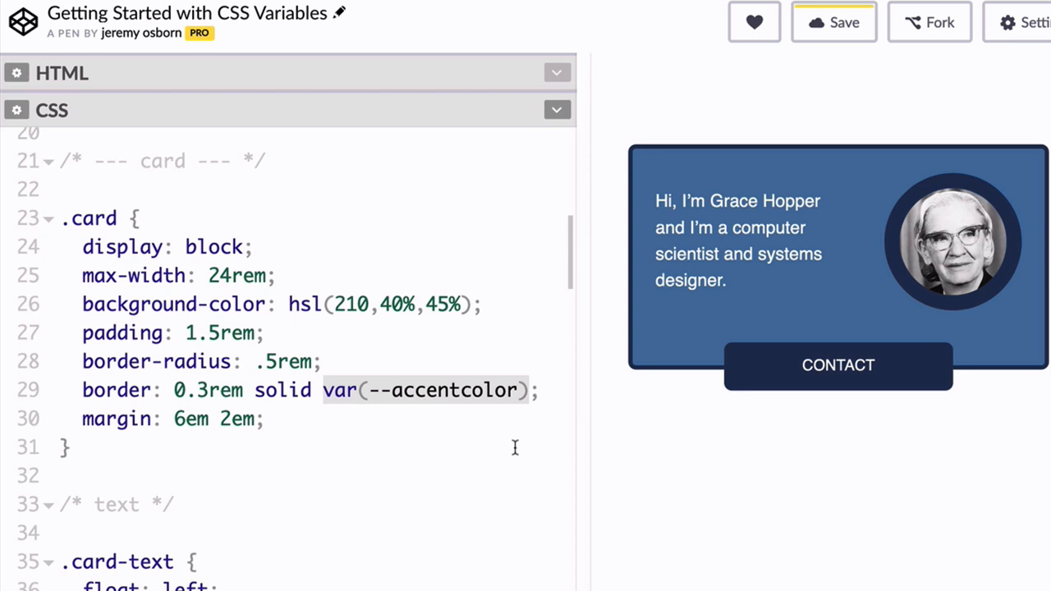
Step: Set .card-image border and .card-cta a background-color to var(--accentcolor)
scroll("down", 3)
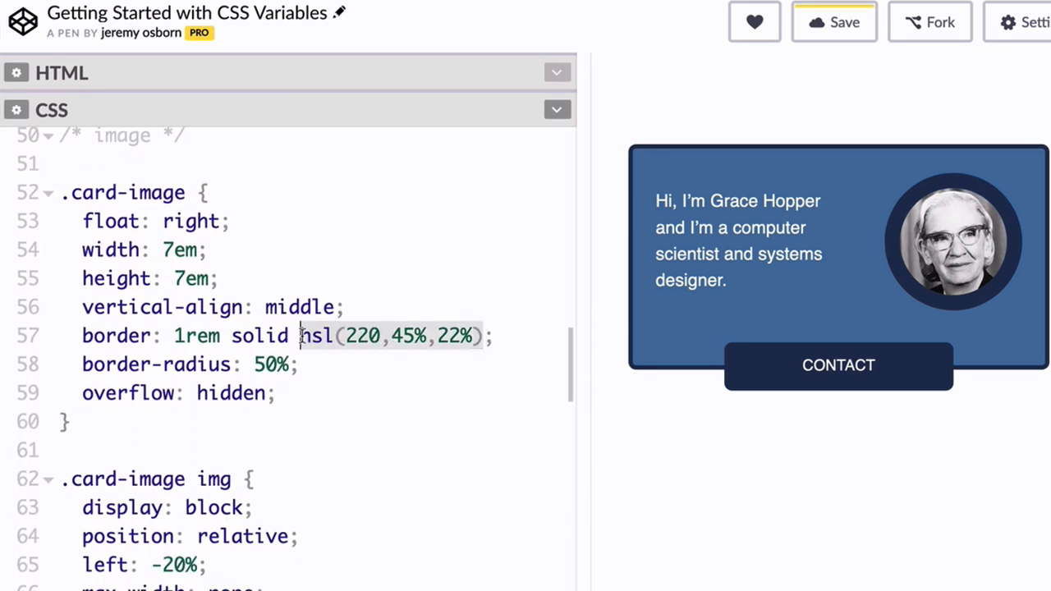
type("var(--accentcolor)")
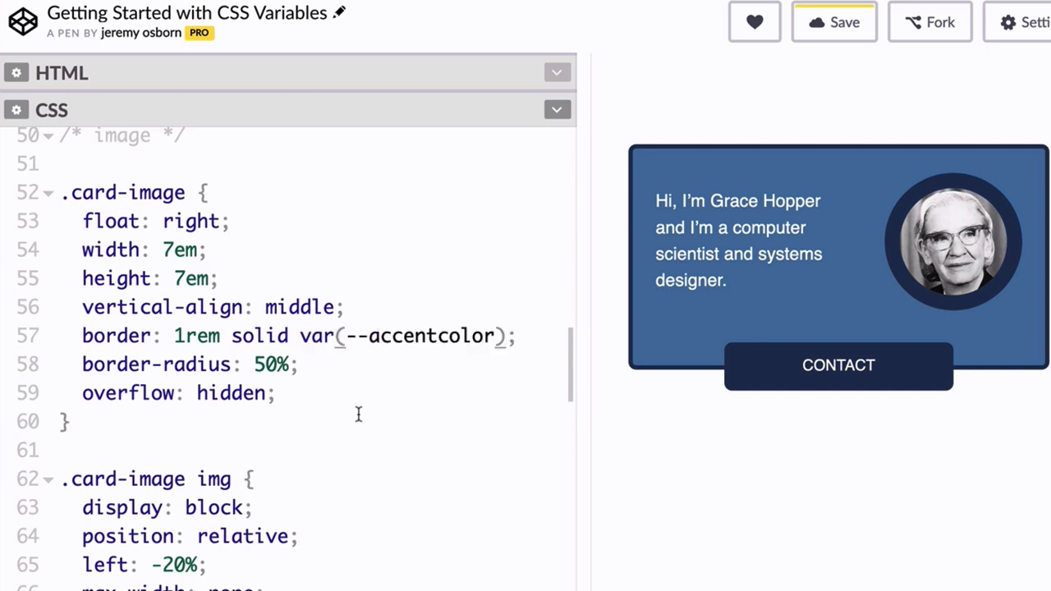
scroll("down", 3)
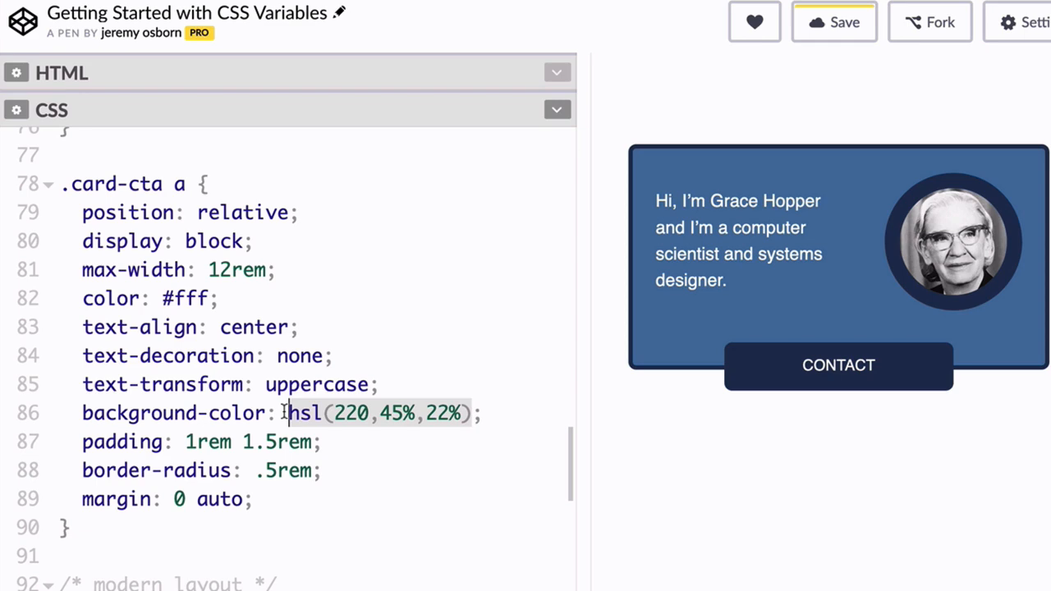
type("var(--accentcolor)")
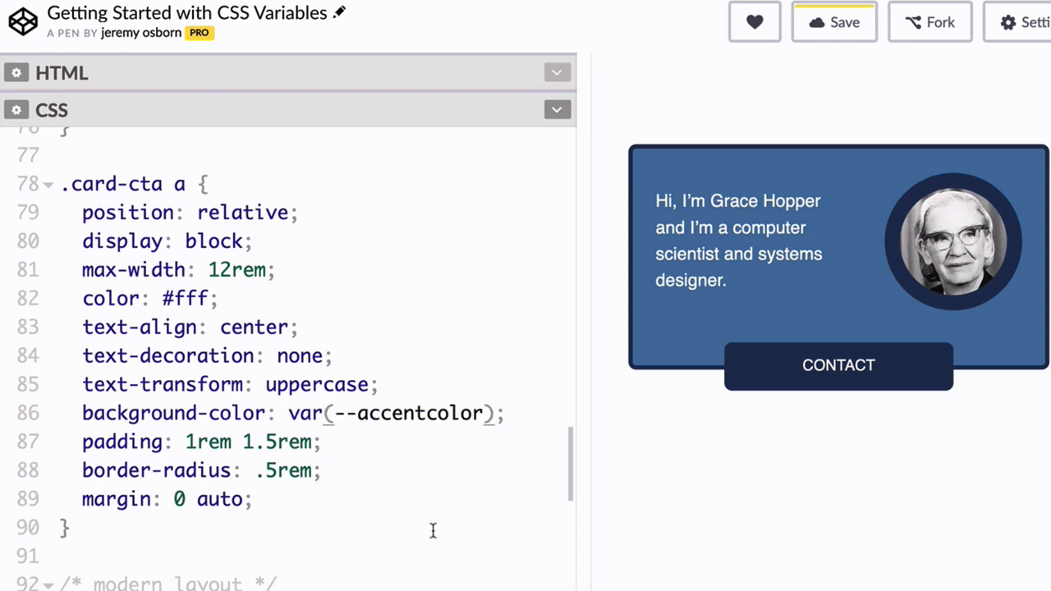
left_click(493, 414)
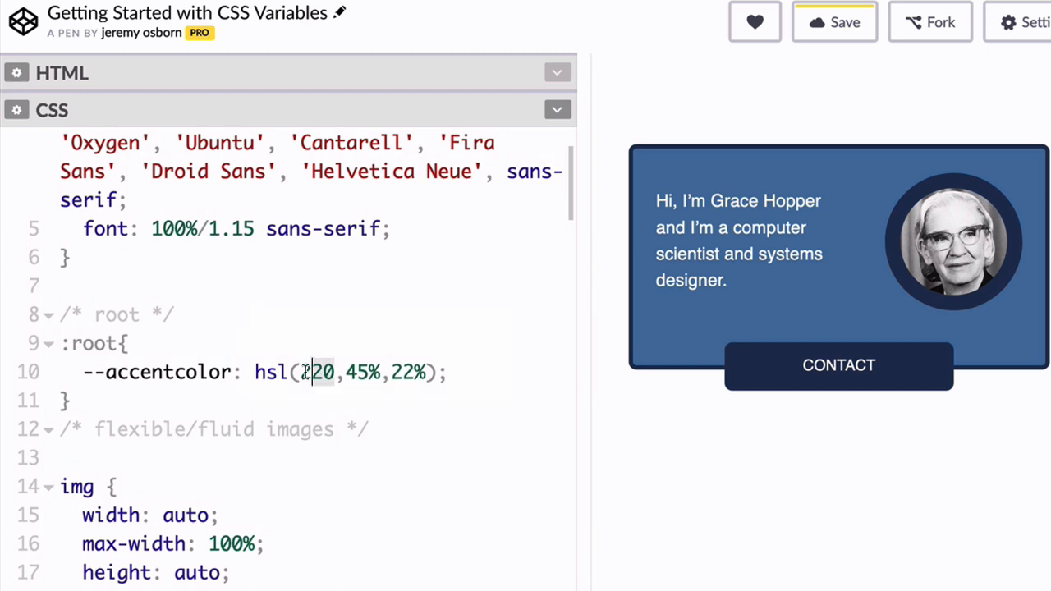
Step: Change --accentcolor to hsl(190,45%,50%), recolouring border, ring and button teal
type("190")
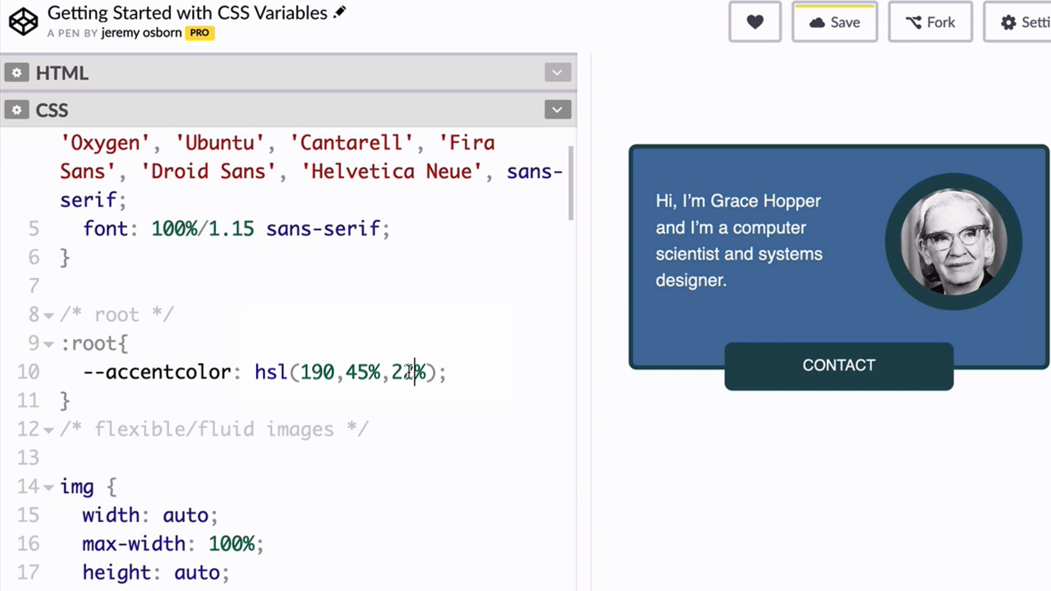
type("50")
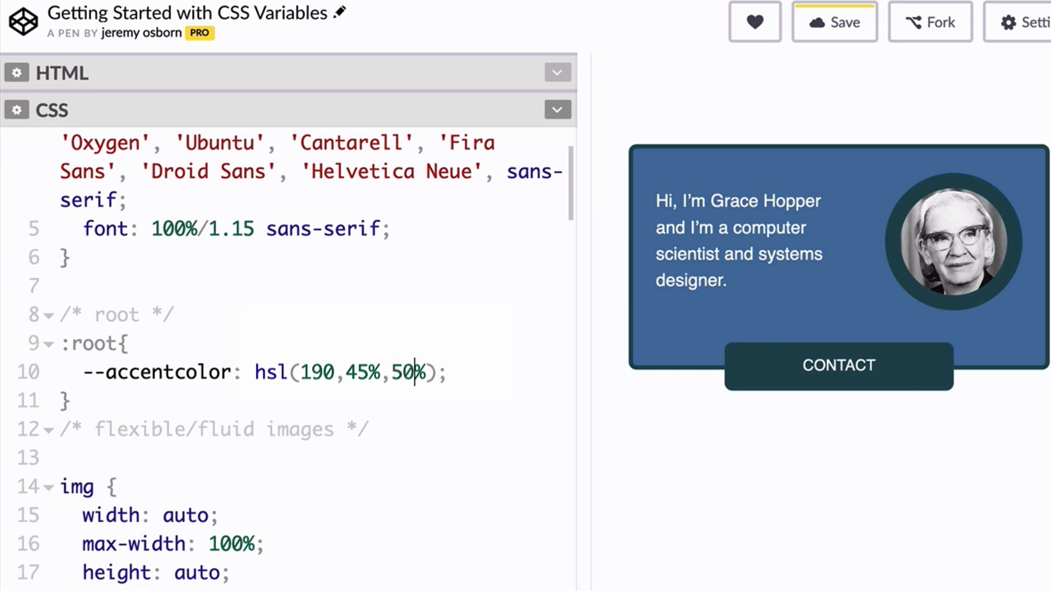